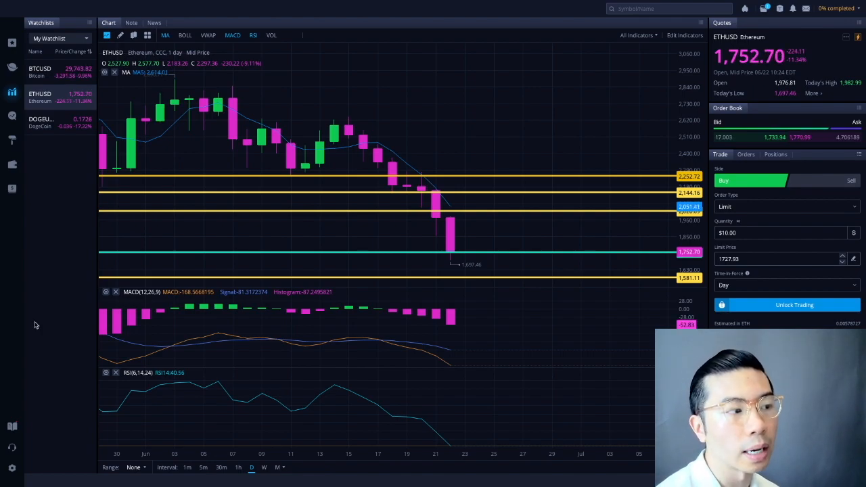
mouse_move(449, 222)
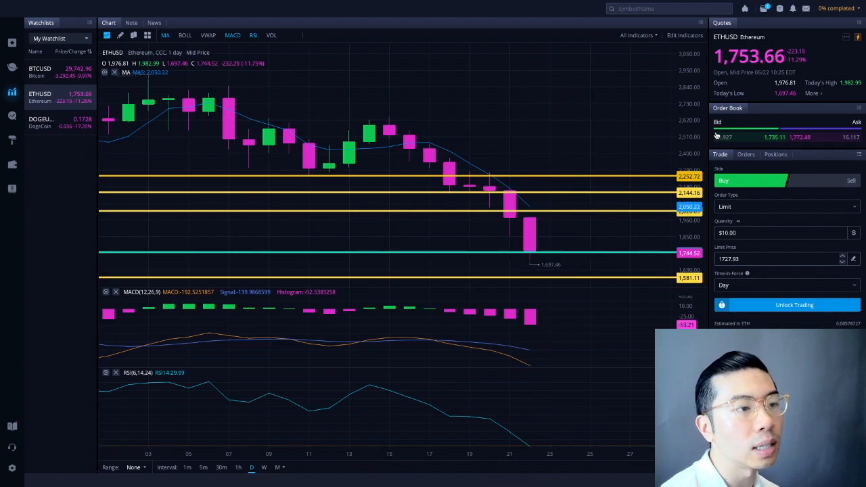
mouse_move(593, 195)
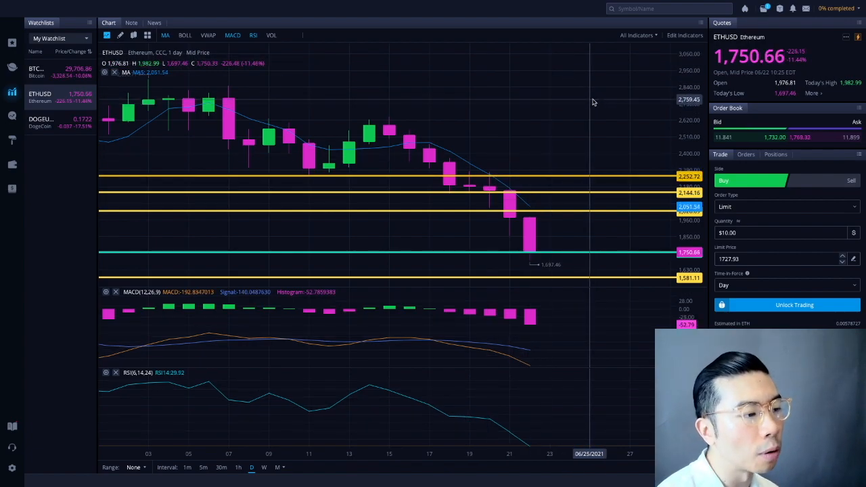
mouse_move(368, 385)
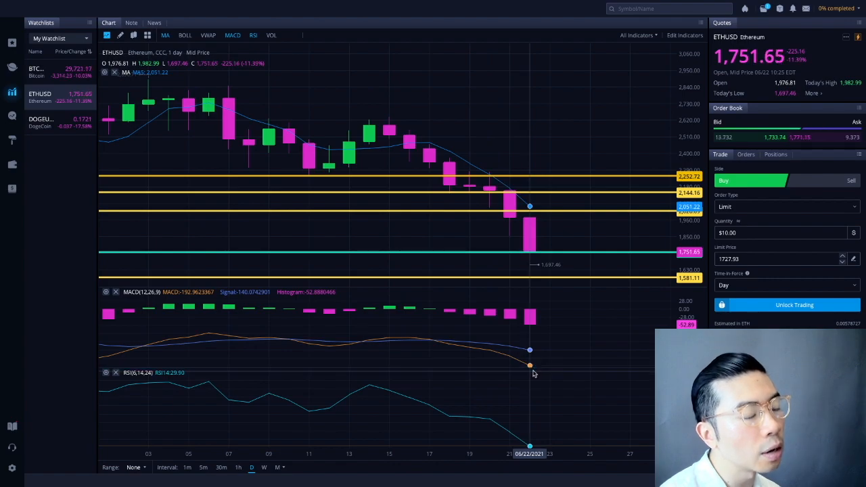
mouse_move(532, 227)
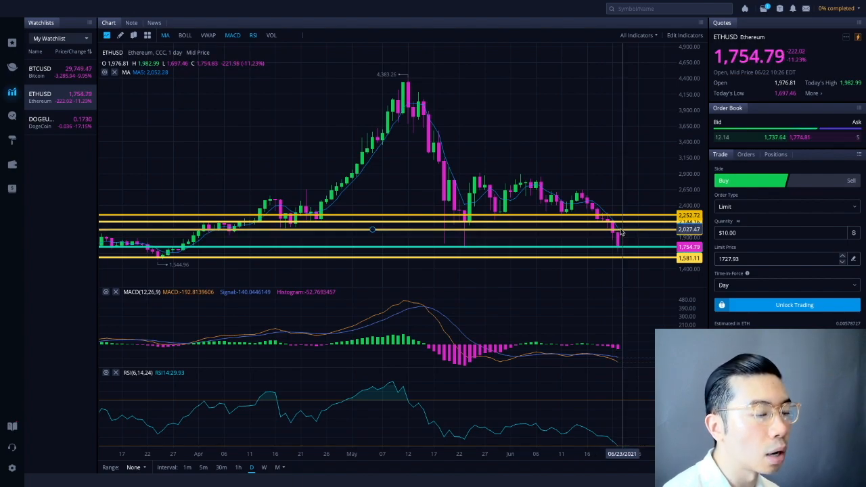
mouse_move(617, 232)
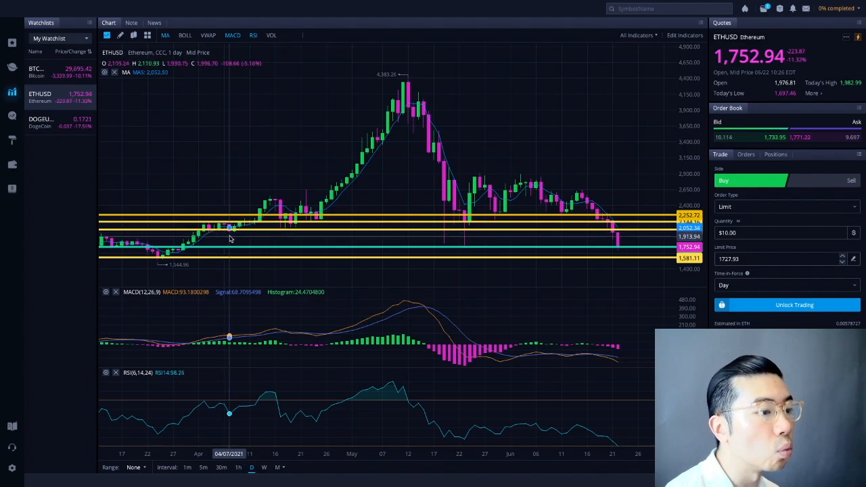
mouse_move(625, 252)
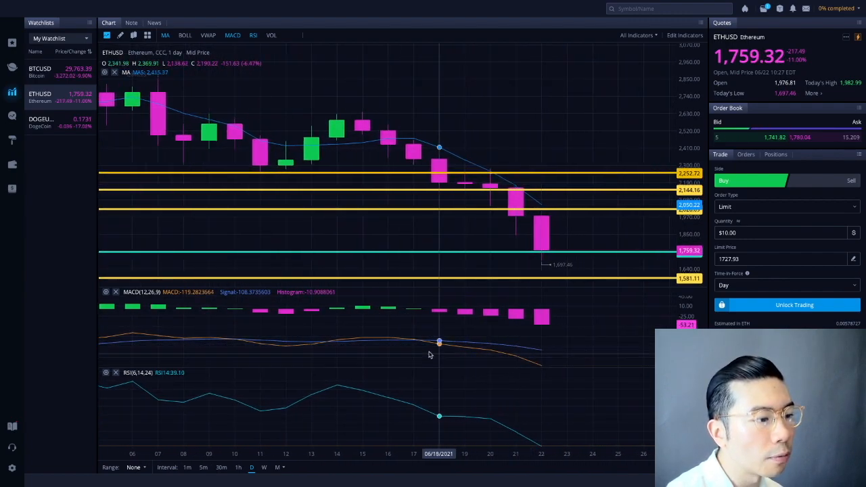
mouse_move(515, 356)
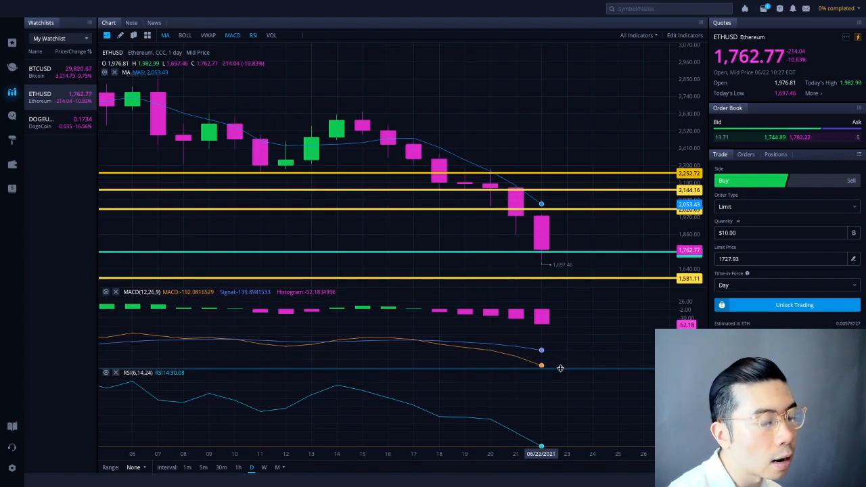
mouse_move(553, 367)
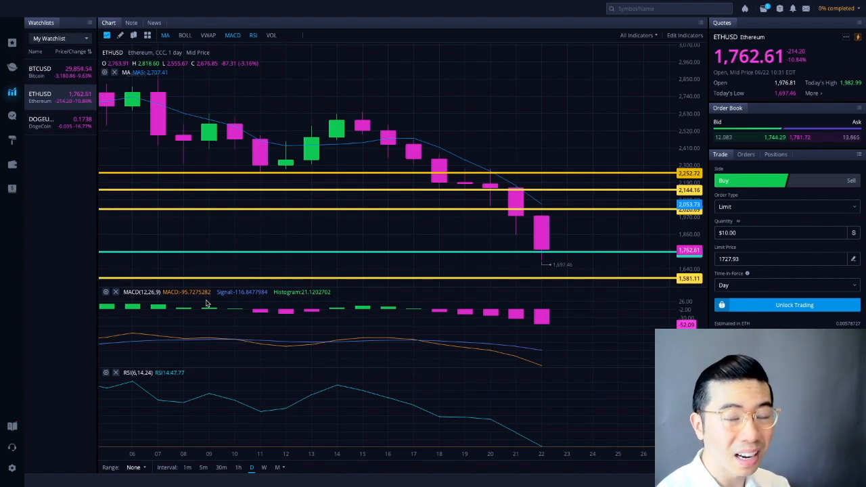
mouse_move(484, 358)
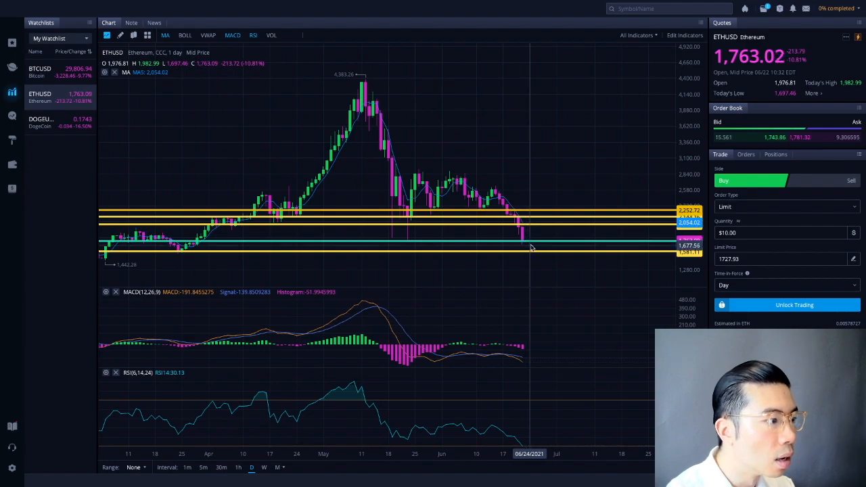
mouse_move(545, 257)
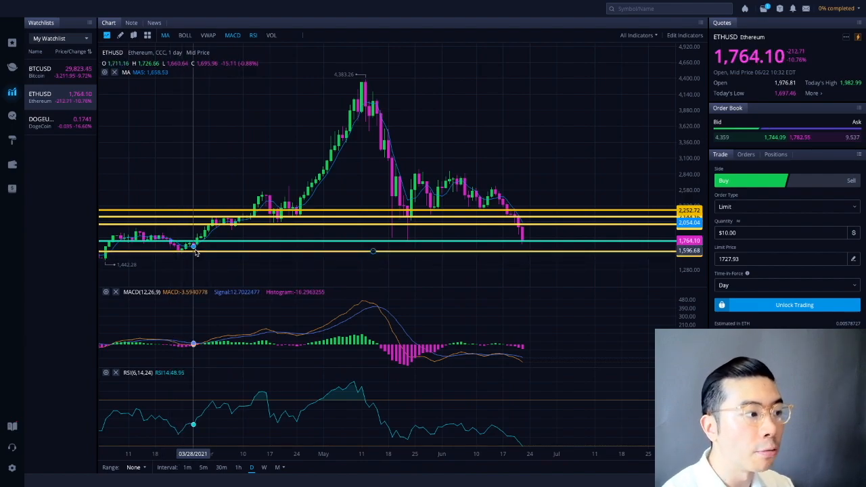
mouse_move(553, 325)
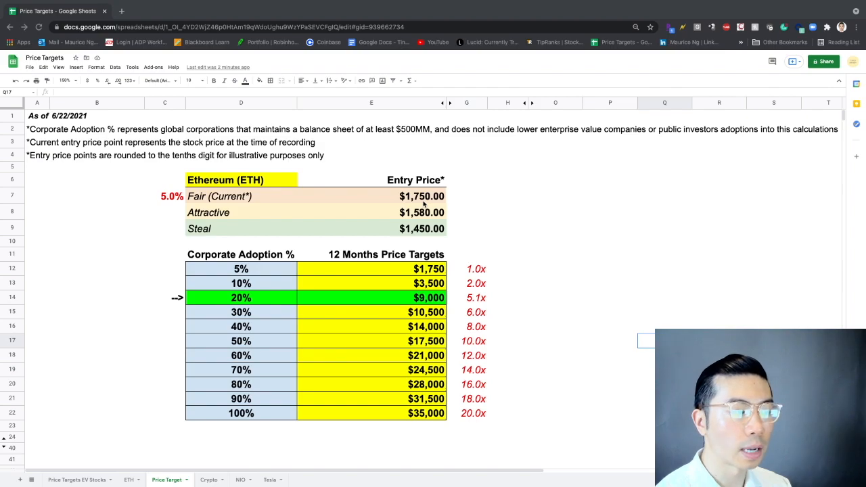
mouse_move(489, 216)
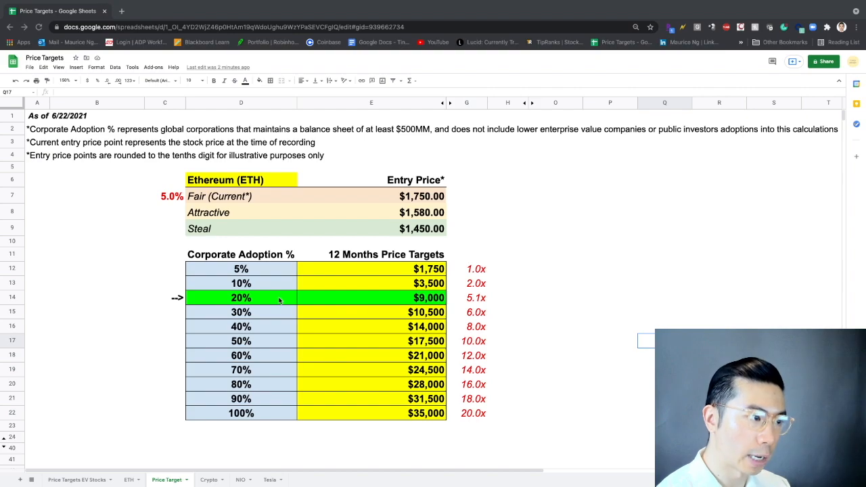
mouse_move(463, 305)
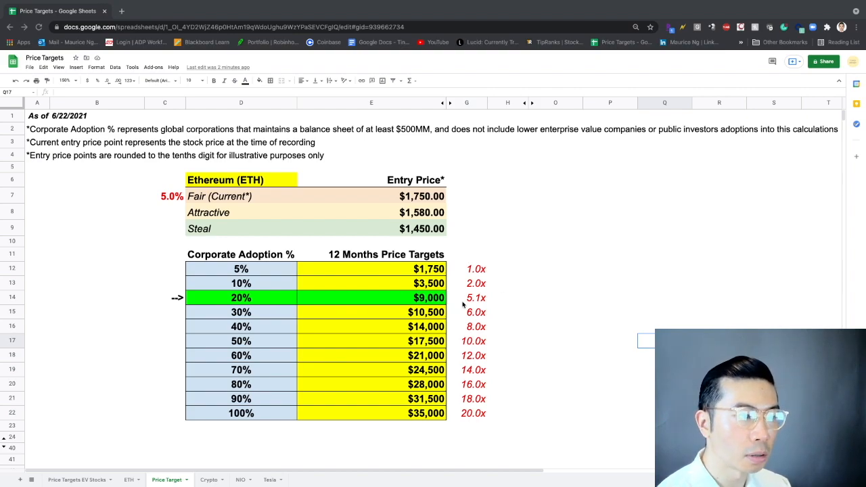
mouse_move(492, 309)
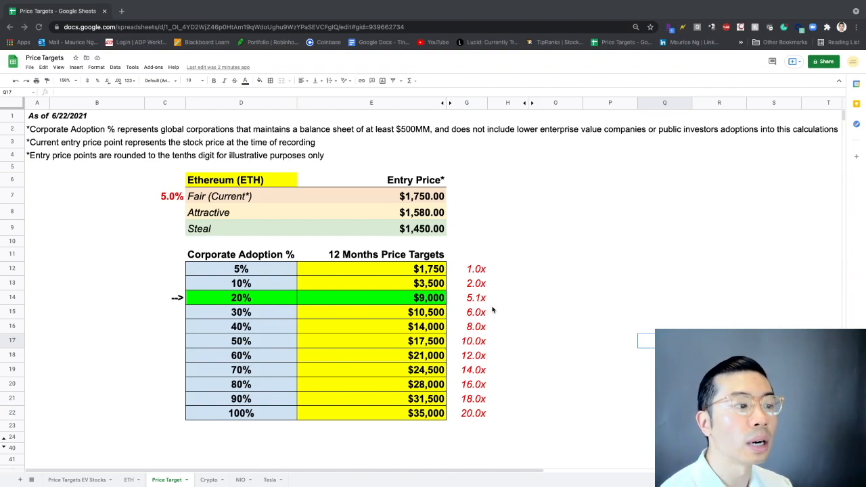